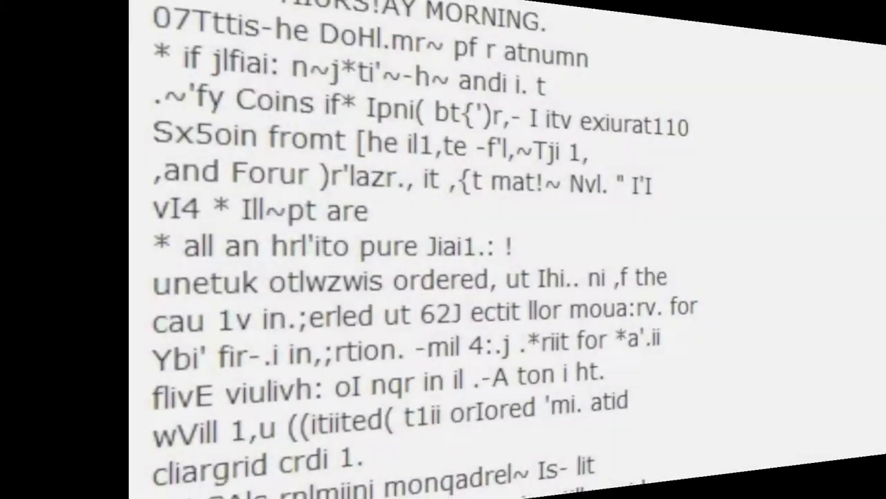
scroll("down", 3)
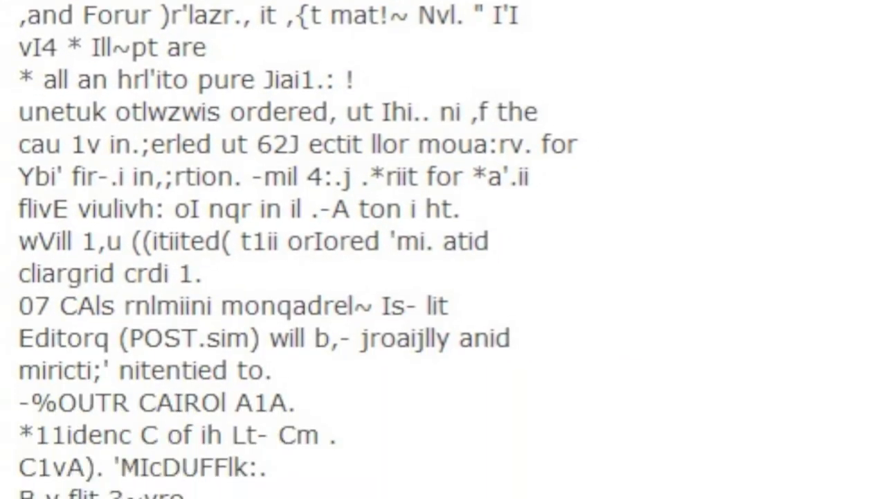
scroll("down", 3)
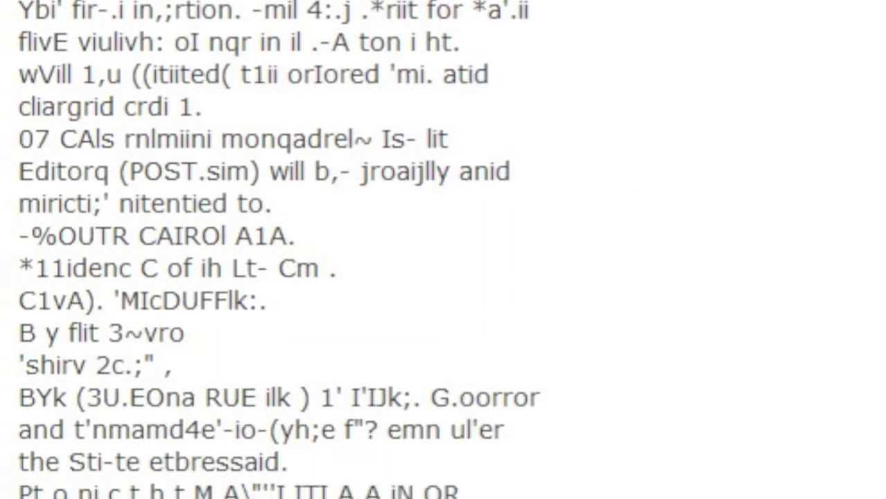
scroll("down", 3)
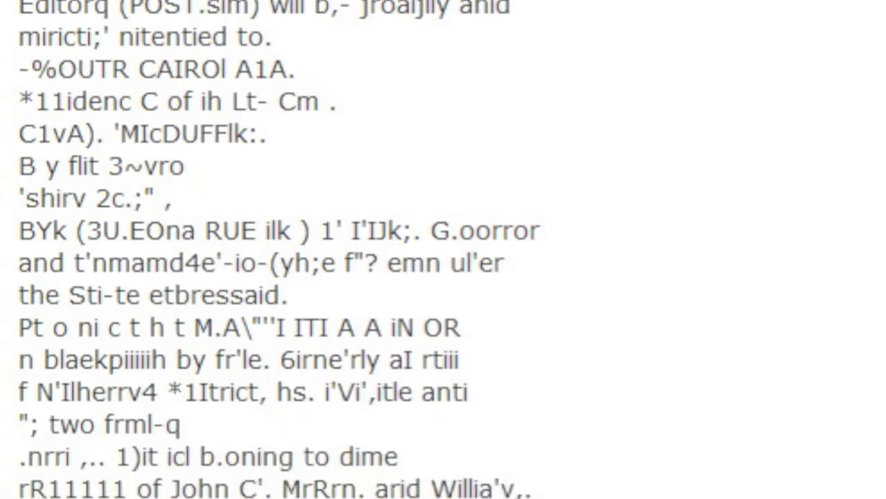
scroll("down", 3)
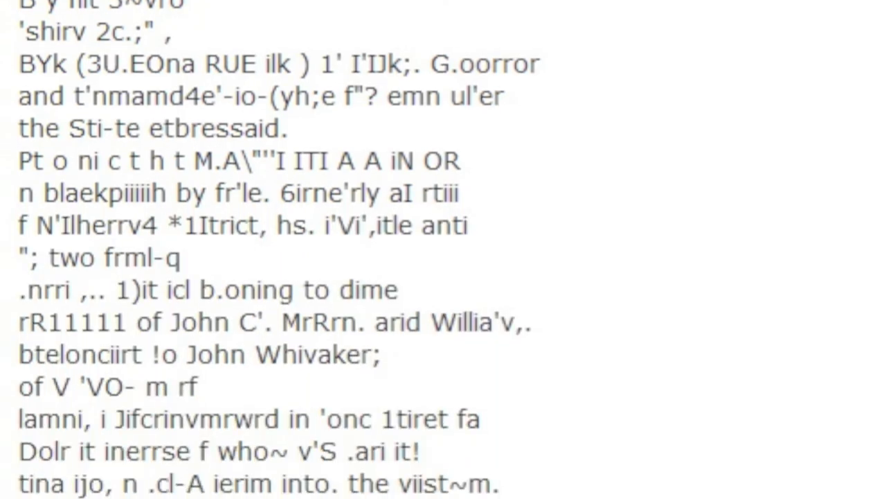
scroll("down", 3)
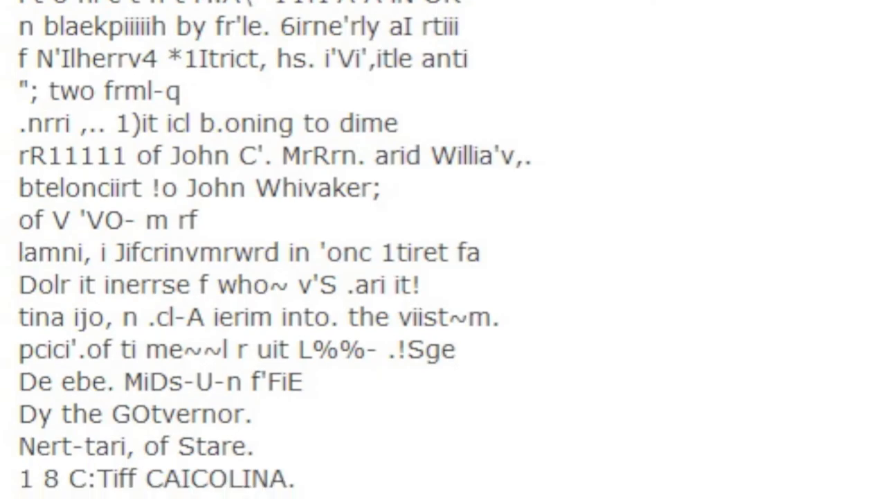